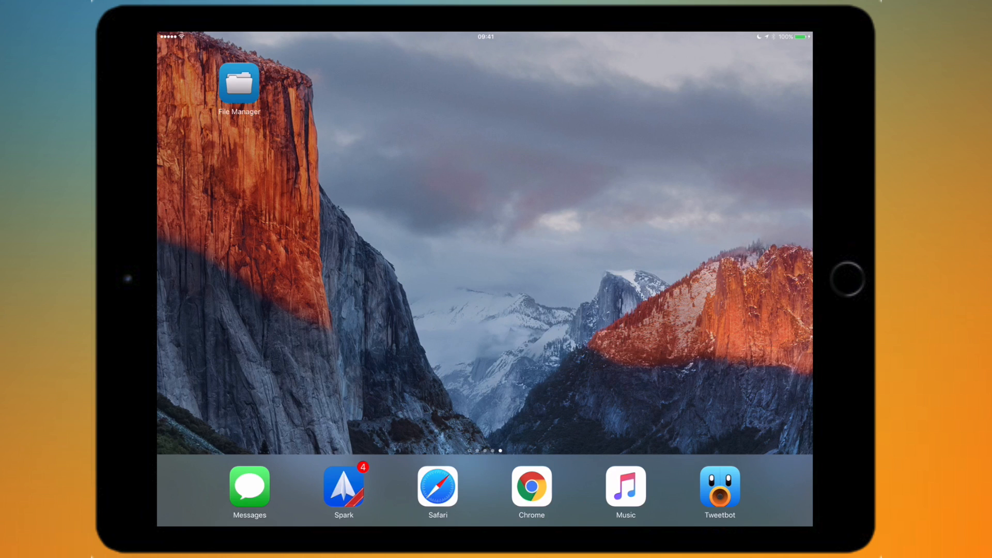
# Launch File Manager Pro from its home screen icon.
pyautogui.click(239, 85)
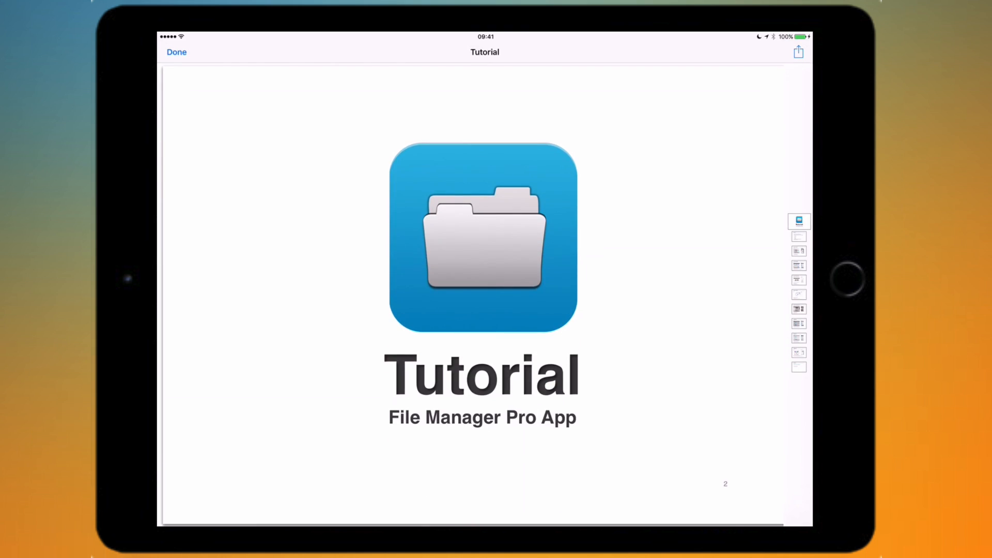
# Scroll down through the Tutorial PDF pages.
pyautogui.scroll(-3)
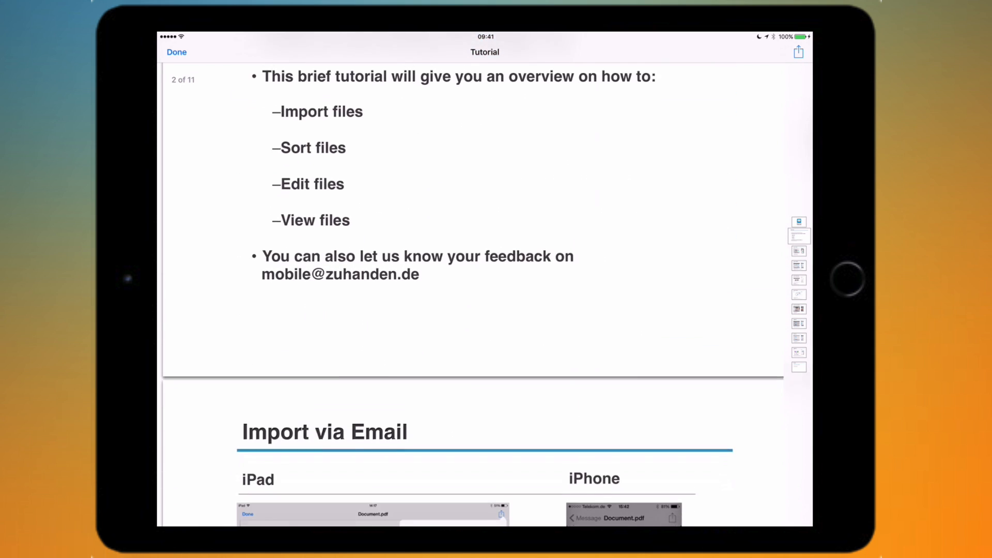
pyautogui.scroll(-3)
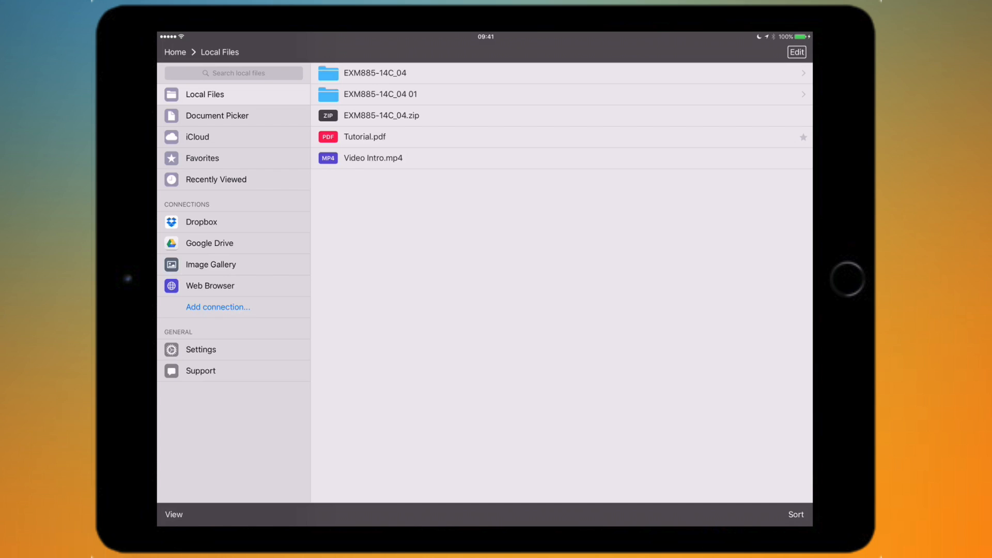
# Show addable connection types such as Box.com, OneDrive, FTP Server, WebDAV and WiFi Connect.
pyautogui.click(218, 307)
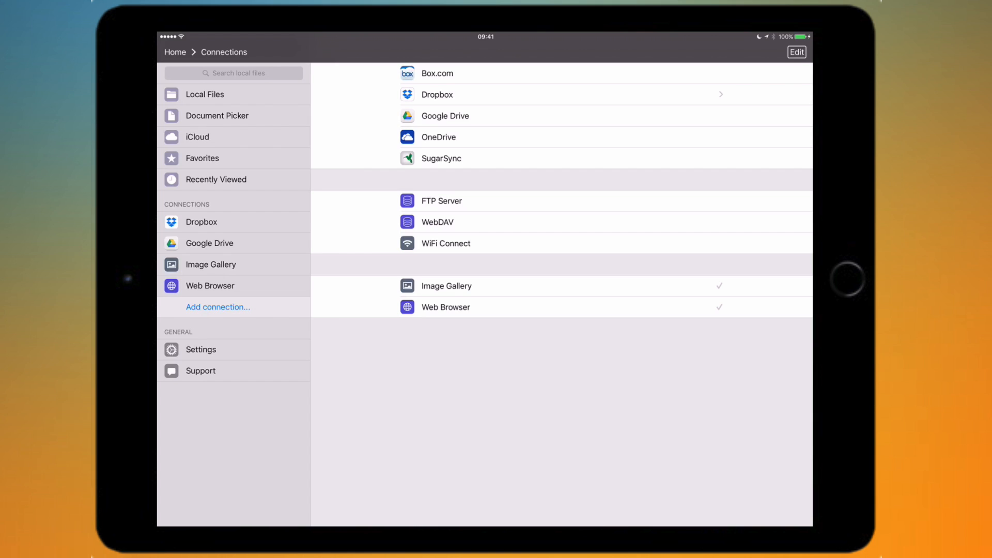
# Exit File Manager Pro to the iPad home screen with the Home button.
pyautogui.click(200, 349)
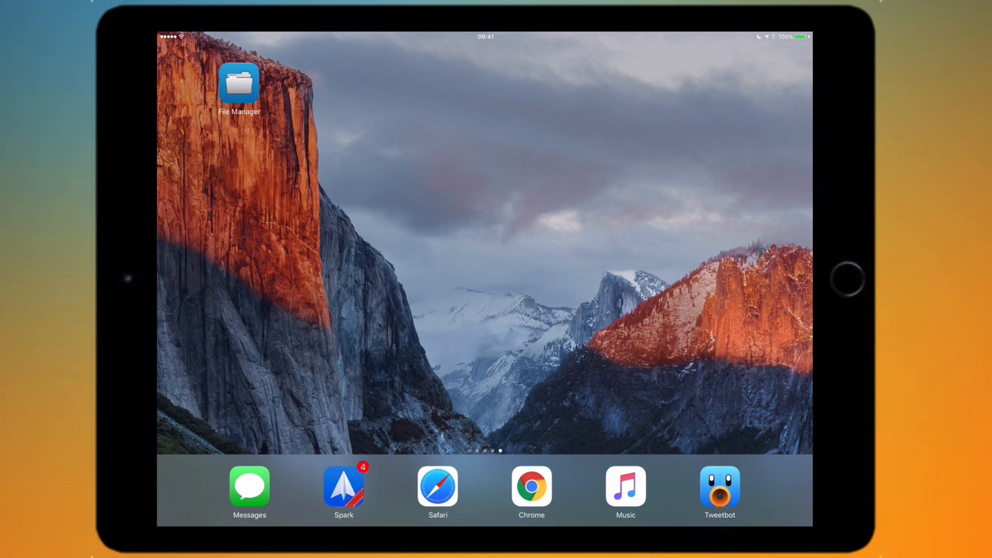
# Reopen File Manager Pro and go back to the Local Files list.
pyautogui.click(239, 84)
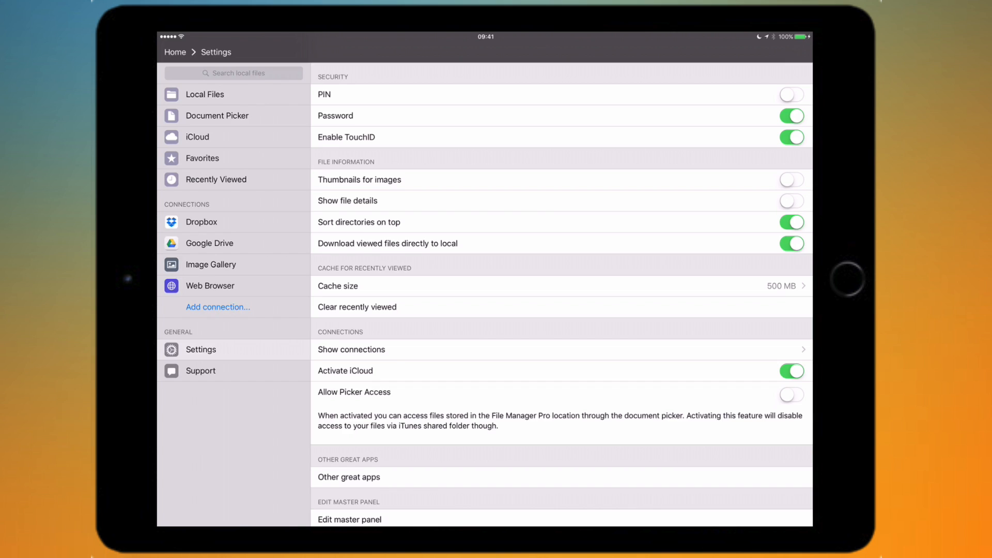
pyautogui.click(204, 94)
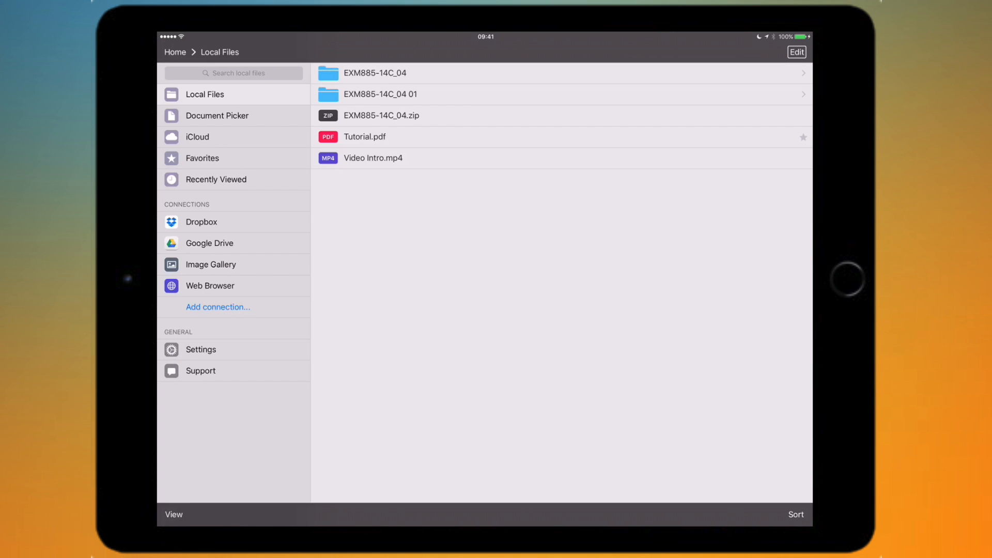
# Show the Settings page with security, file information, cache and connection options.
pyautogui.click(200, 349)
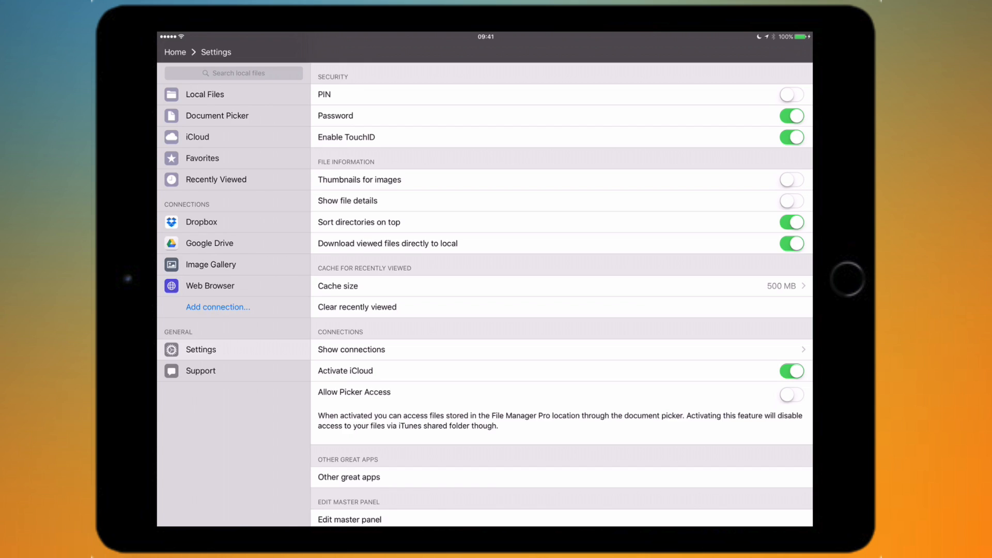
pyautogui.scroll(-3)
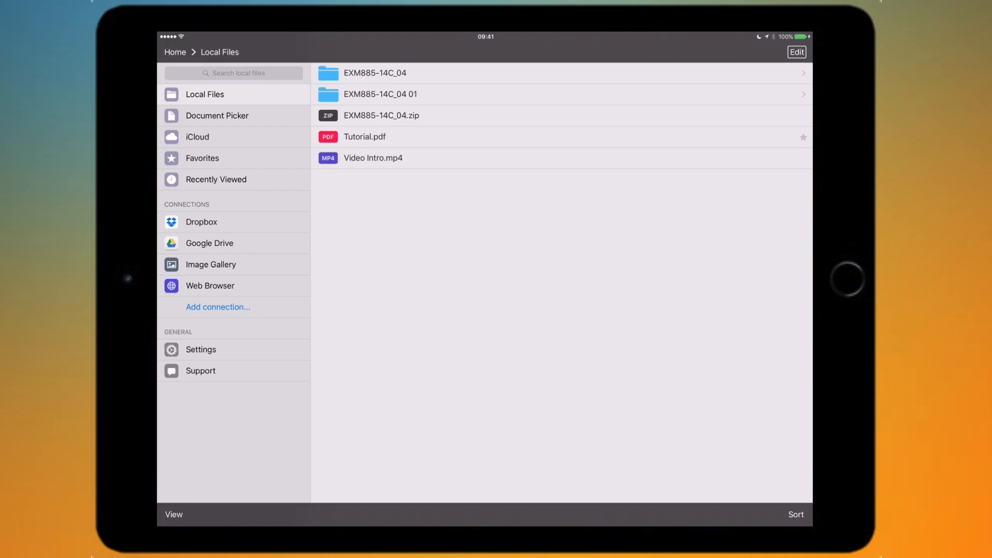
# Select, then deselect the EXM885-14C_04 folders and exit selection mode.
pyautogui.click(796, 52)
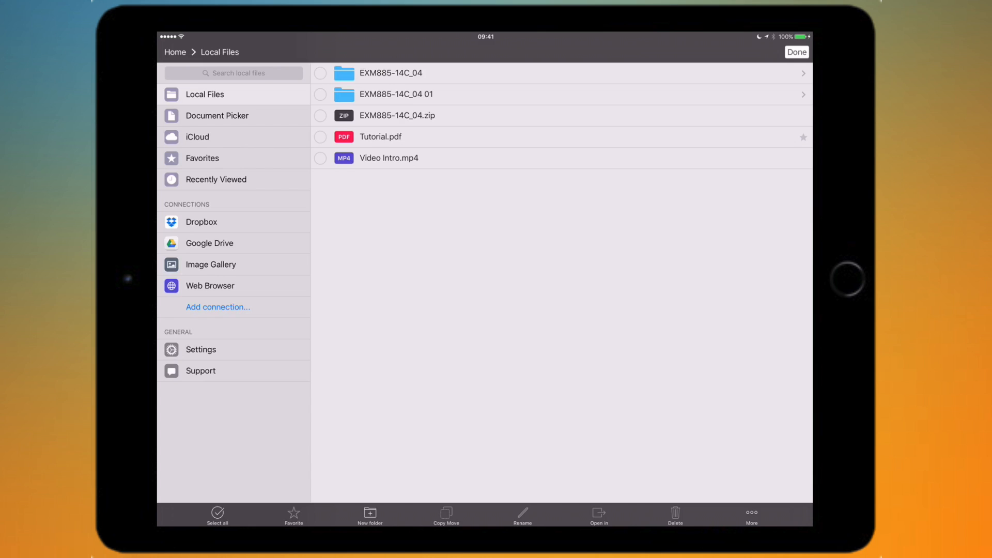
pyautogui.click(321, 94)
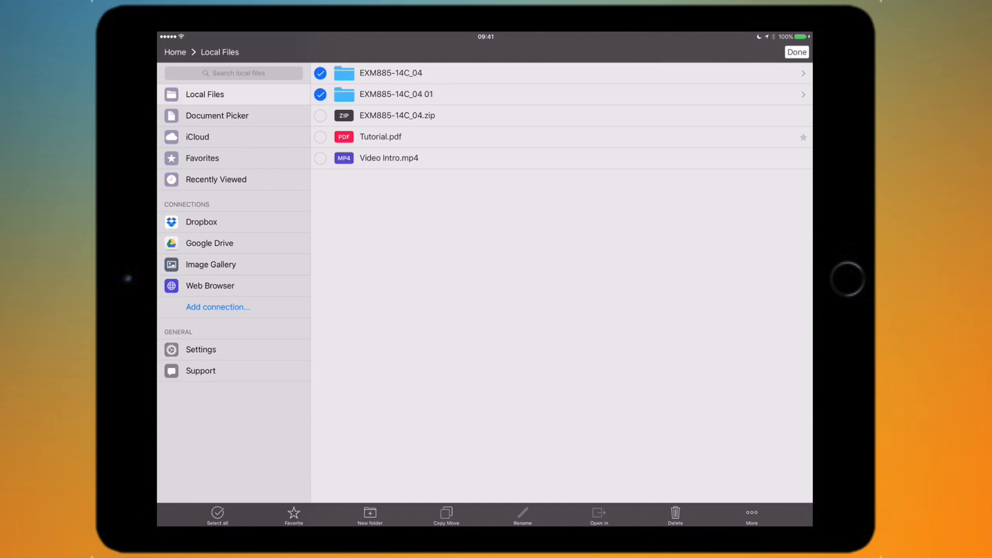
pyautogui.click(320, 94)
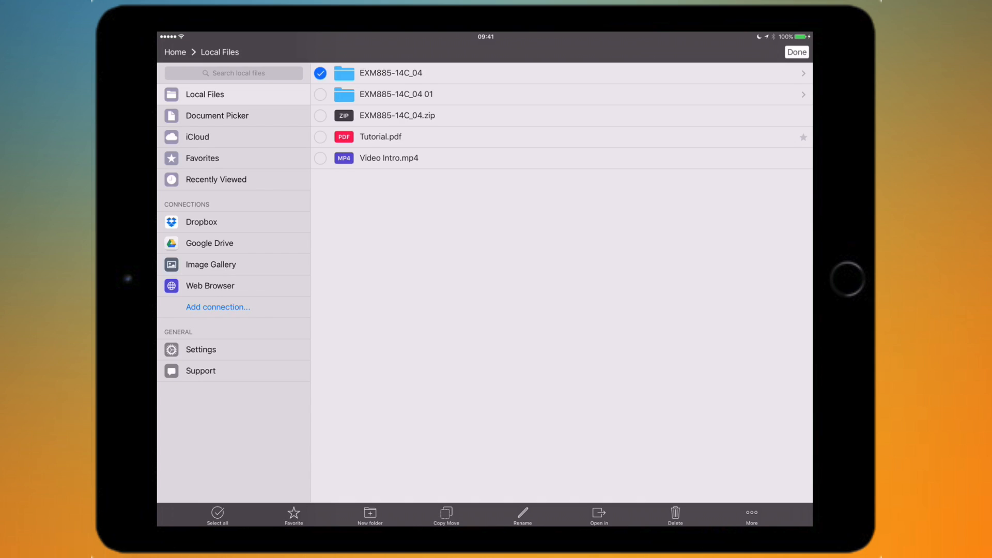
pyautogui.click(321, 73)
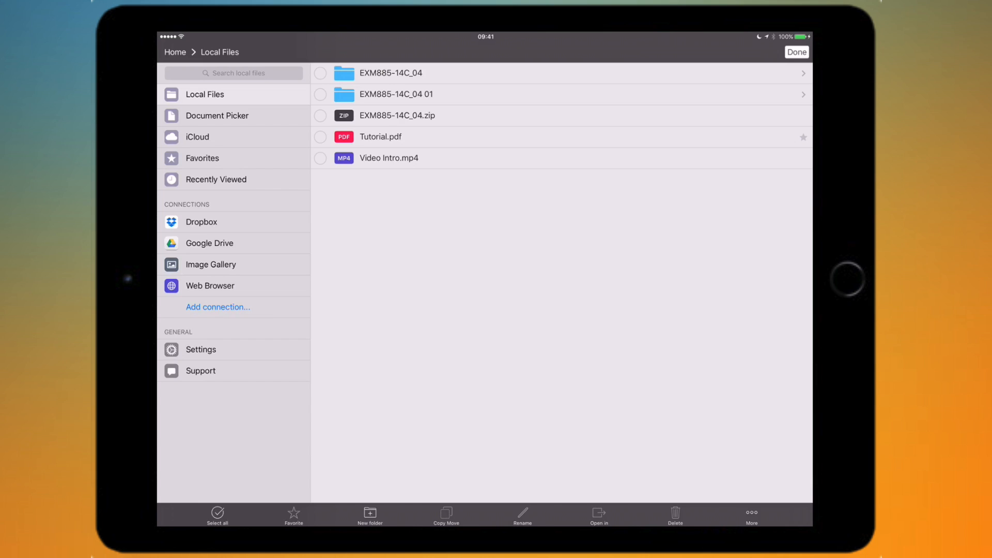
pyautogui.click(796, 51)
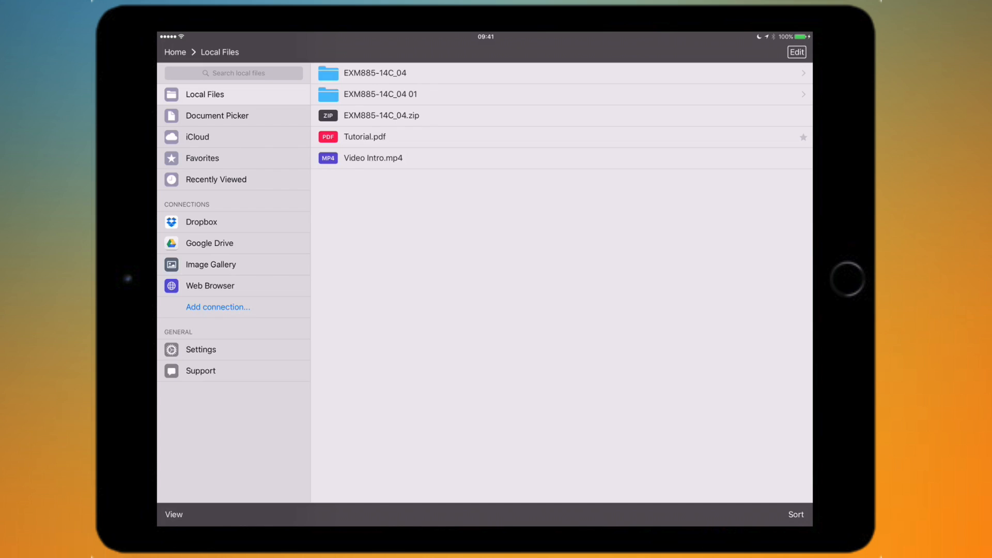
# Preview the List/Columns/Gallery layouts, keep List, and show the sort choices.
pyautogui.click(174, 514)
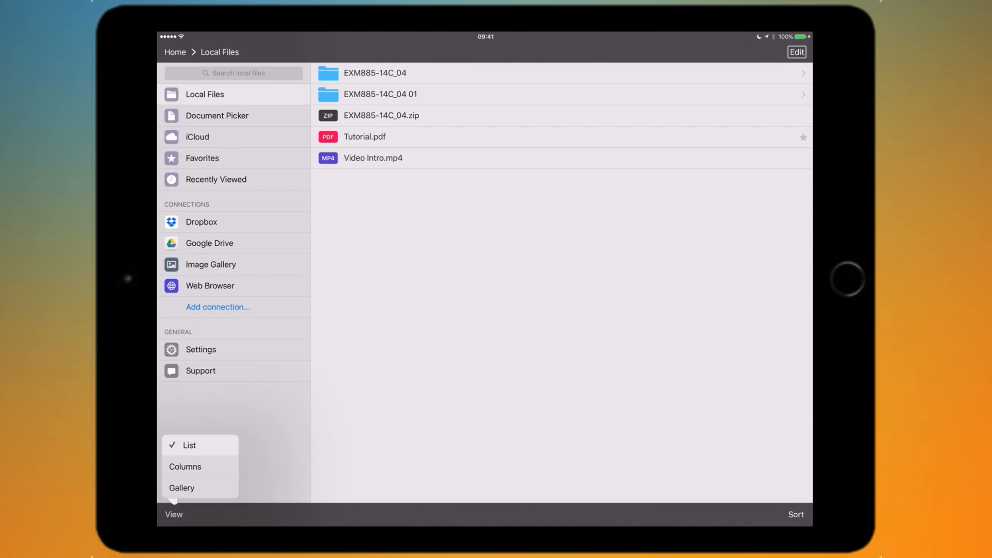
pyautogui.click(174, 513)
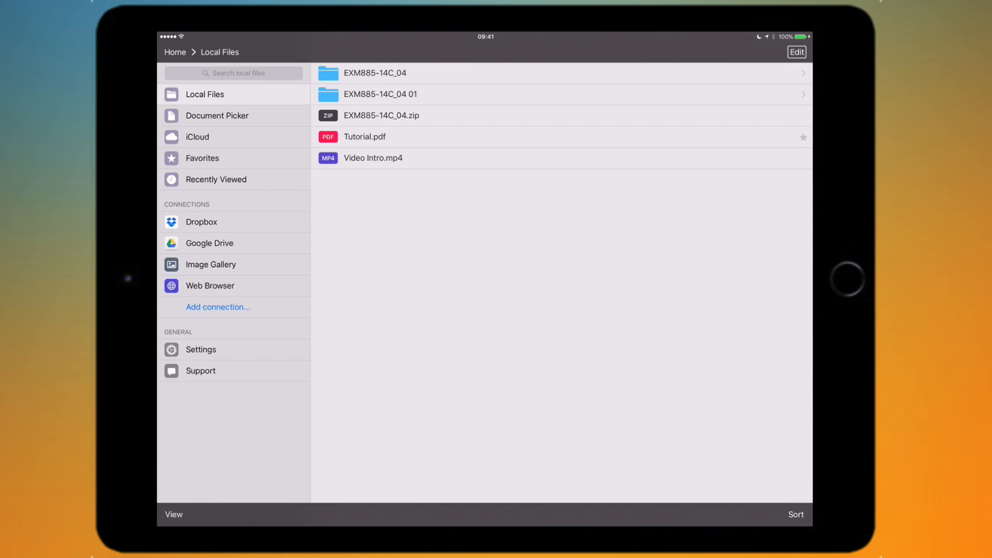
pyautogui.click(795, 514)
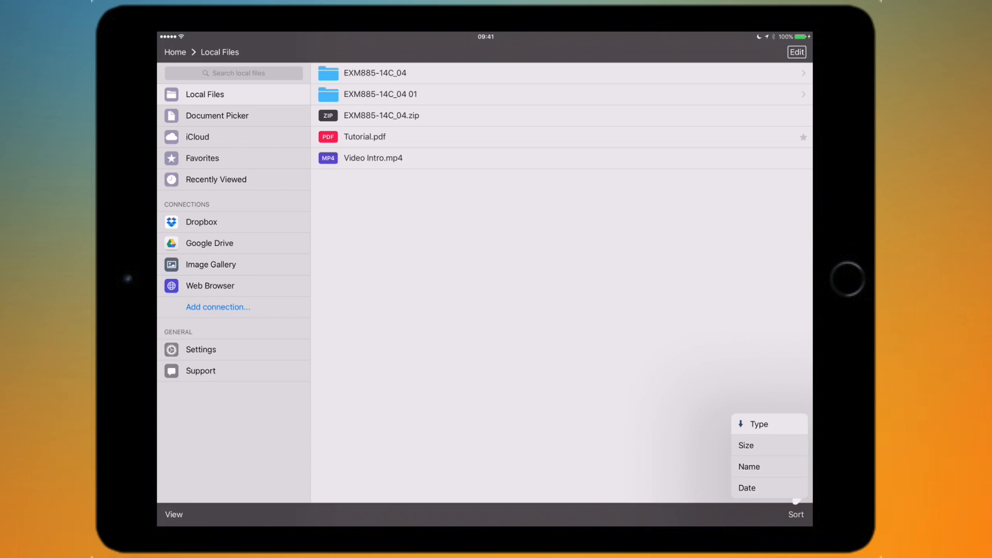
# Sort Local Files by name, then type, finally size, and close the popover.
pyautogui.click(749, 467)
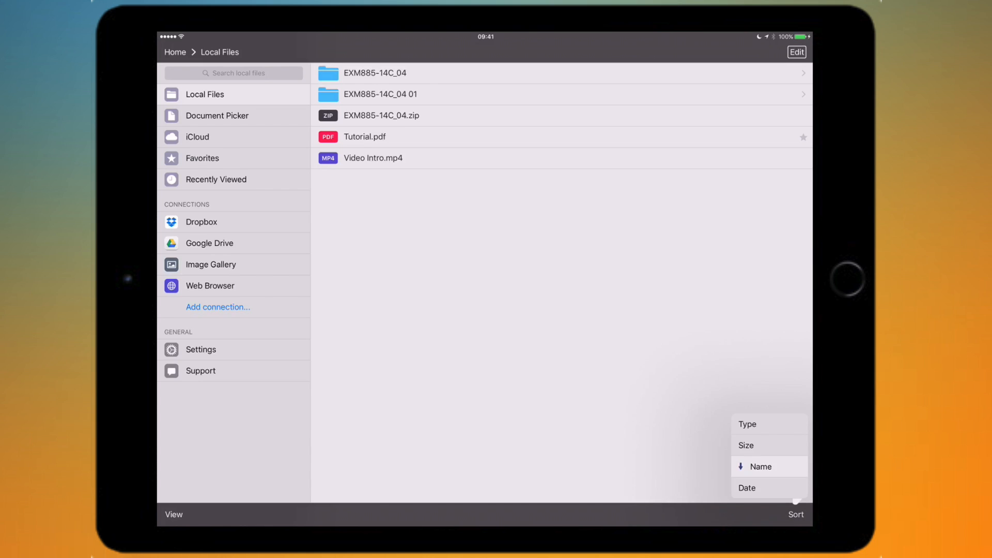
pyautogui.click(758, 423)
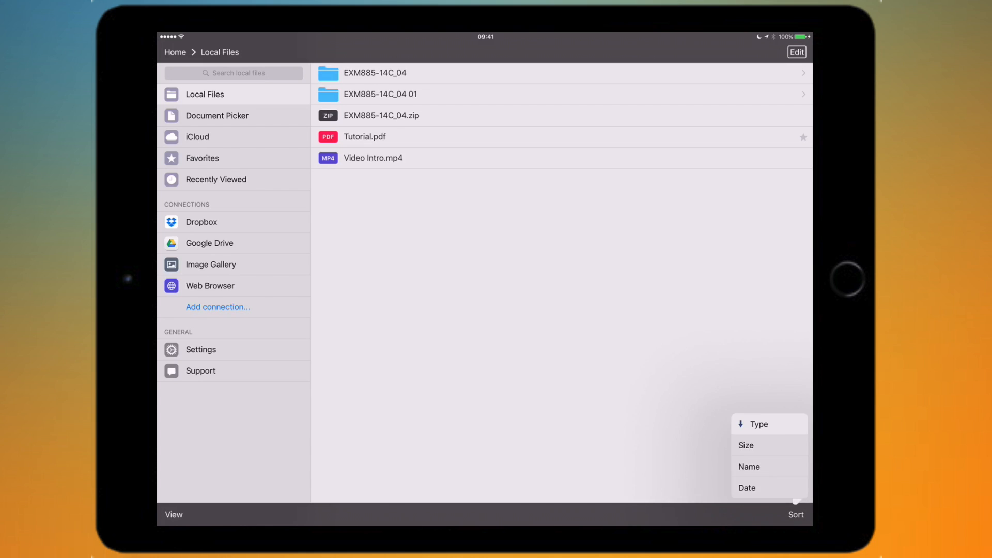
pyautogui.click(746, 445)
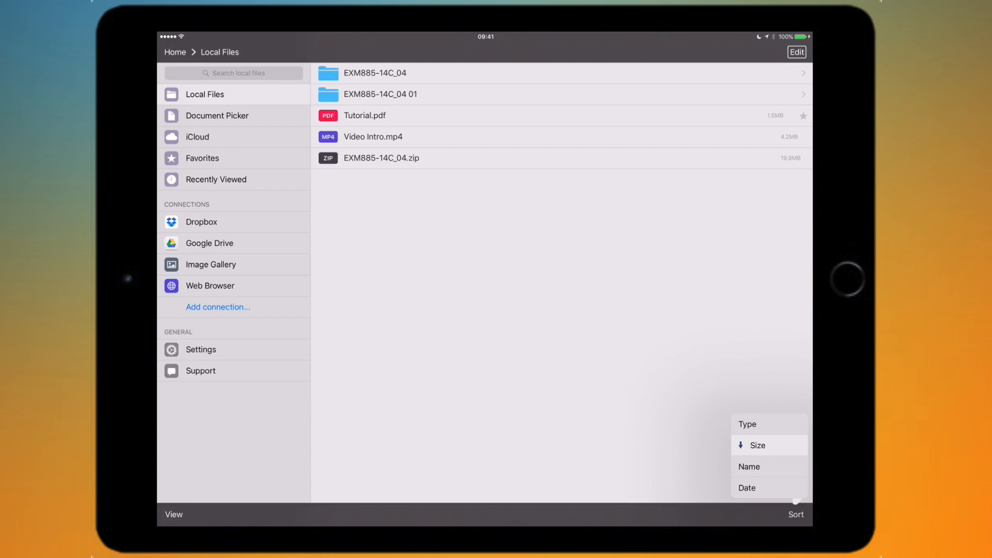
pyautogui.click(795, 514)
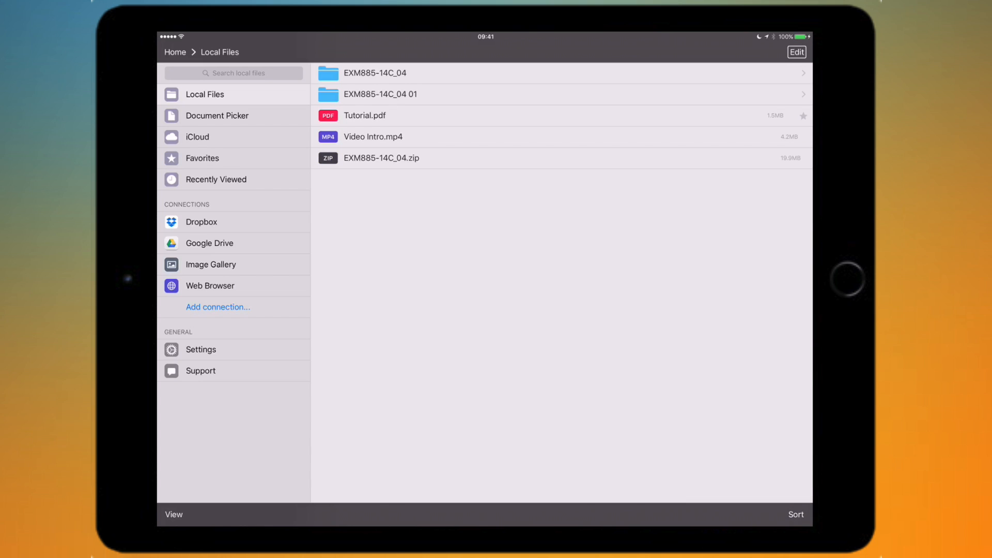